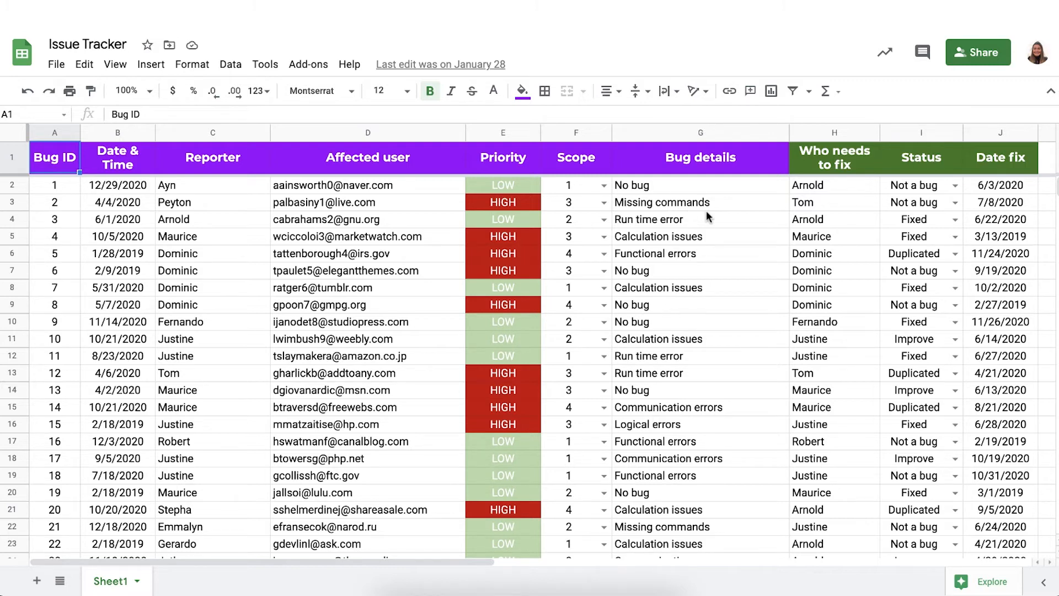
Step: Confirm Issue Tracker's Sheet1, including its Priority column, as the Google Sheets source
{"action": "left_click", "coordinate": [502, 132]}
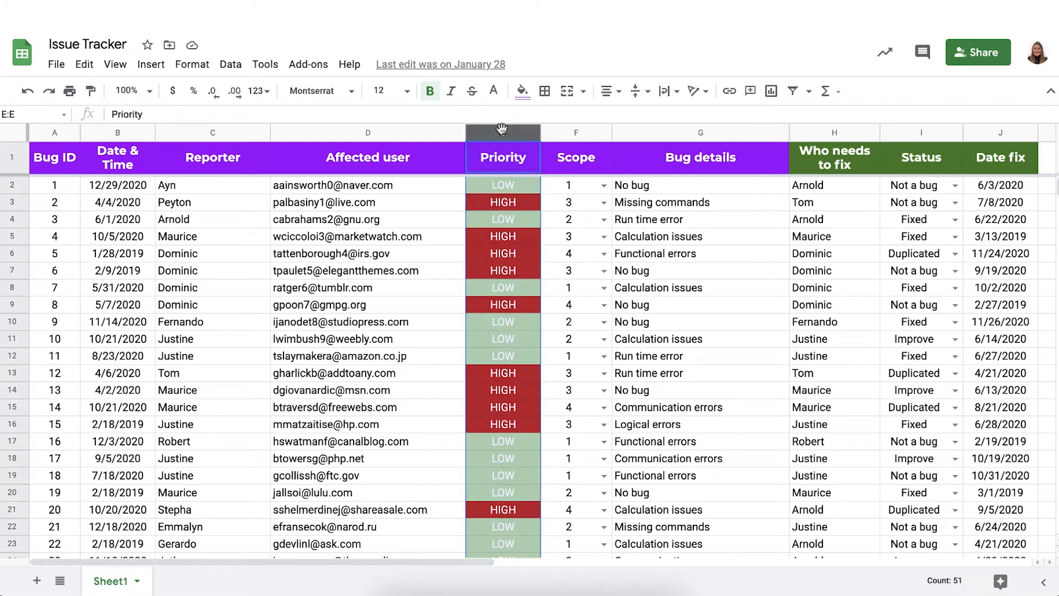
{"action": "mouse_move", "coordinate": [831, 214]}
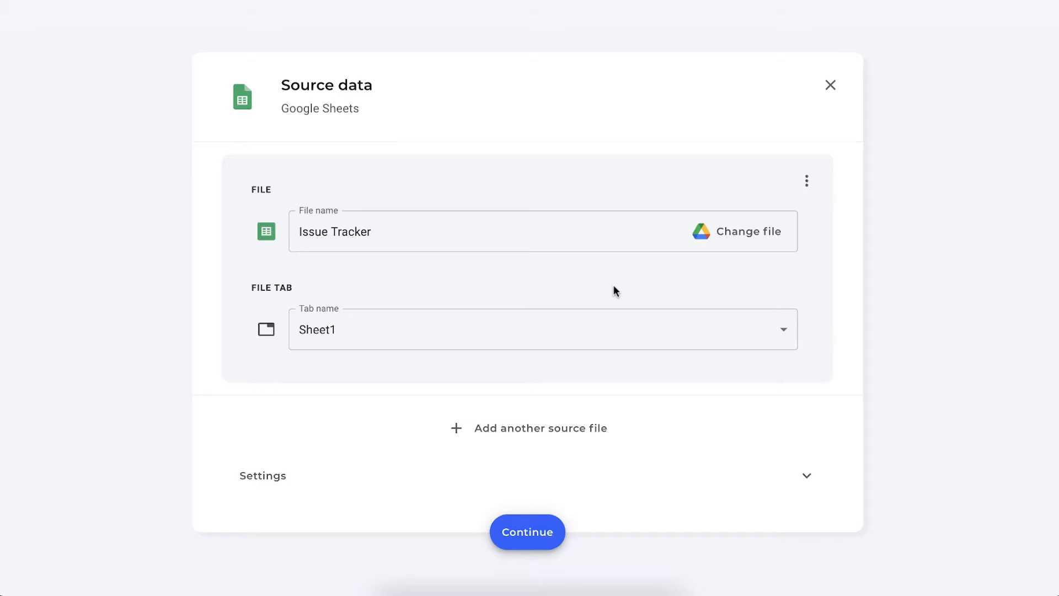
{"action": "mouse_move", "coordinate": [419, 266]}
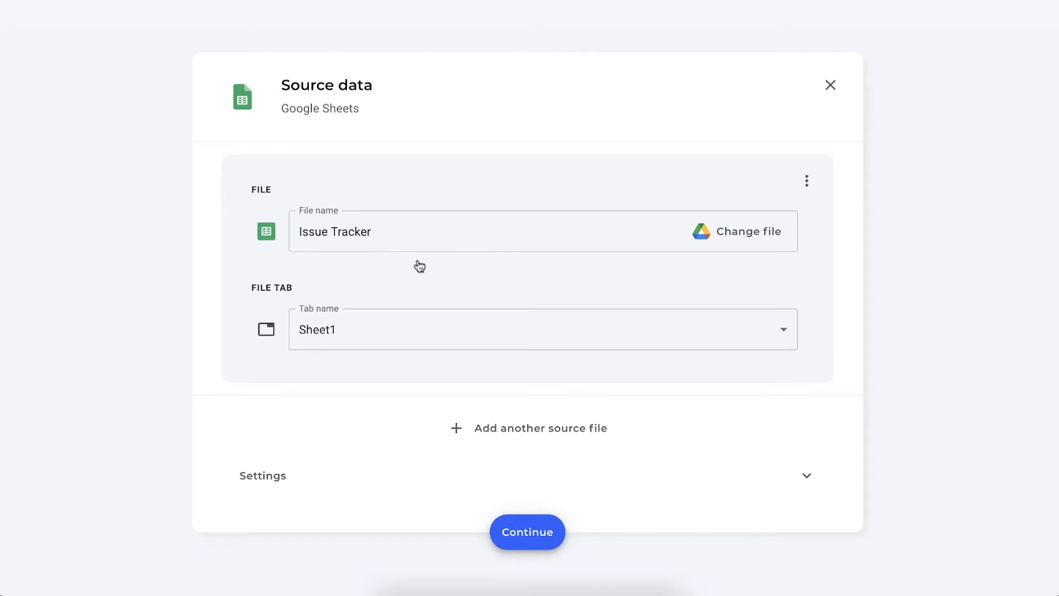
{"action": "mouse_move", "coordinate": [455, 277]}
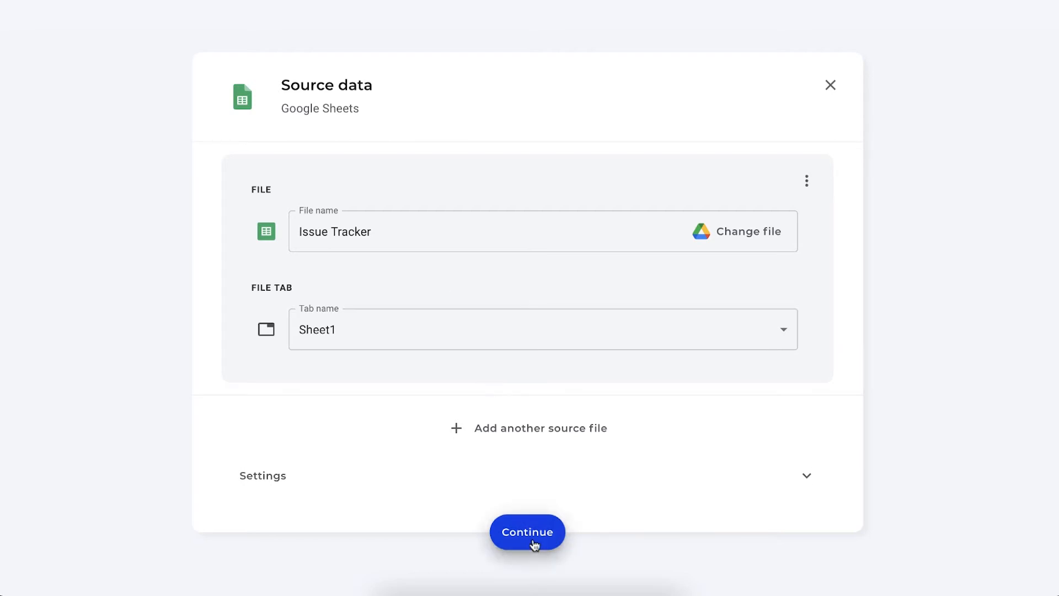
{"action": "left_click", "coordinate": [527, 532]}
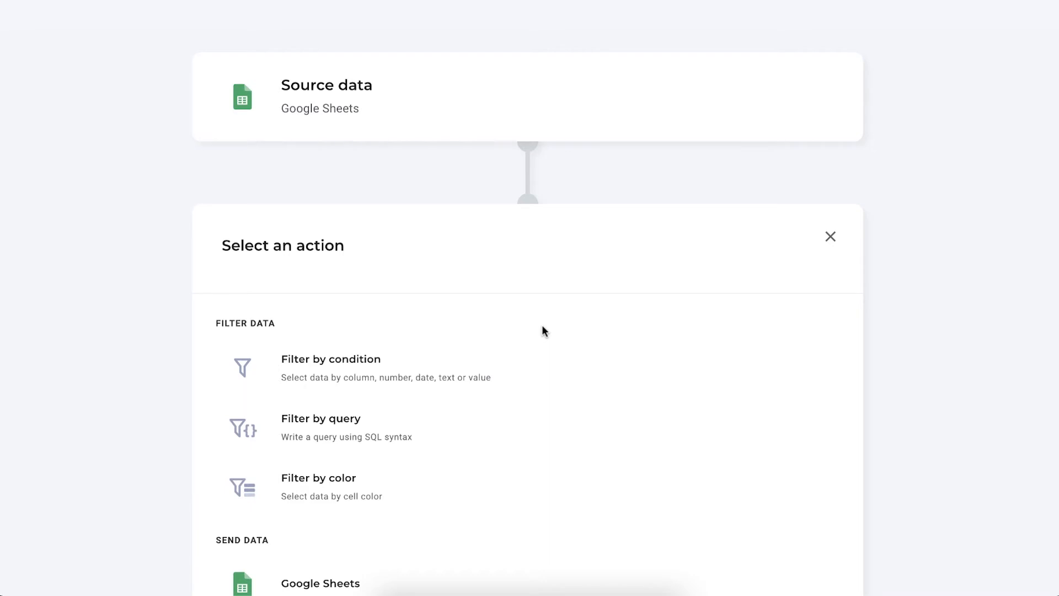
Step: Add a Filter by condition action with AND logic: Column E : Priority, Text is exactly HIGH
{"action": "left_click", "coordinate": [331, 359]}
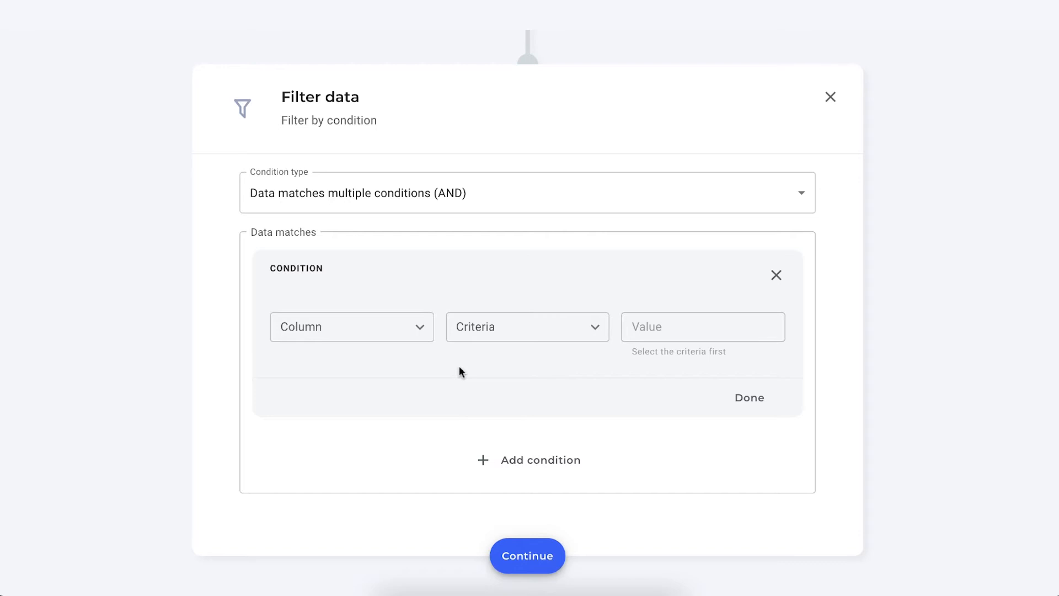
{"action": "left_click", "coordinate": [527, 193]}
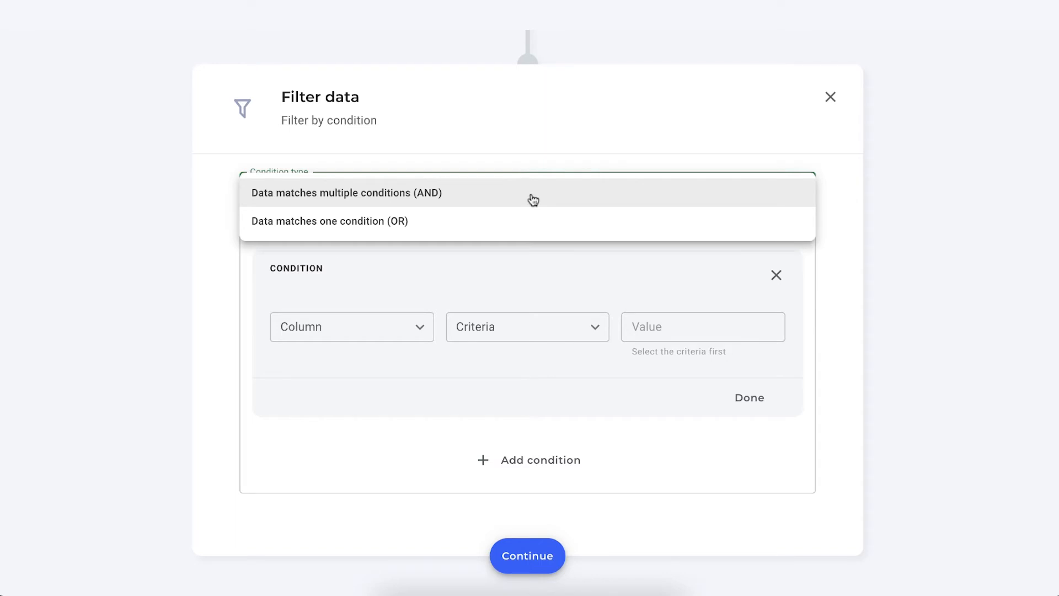
{"action": "left_click", "coordinate": [346, 193]}
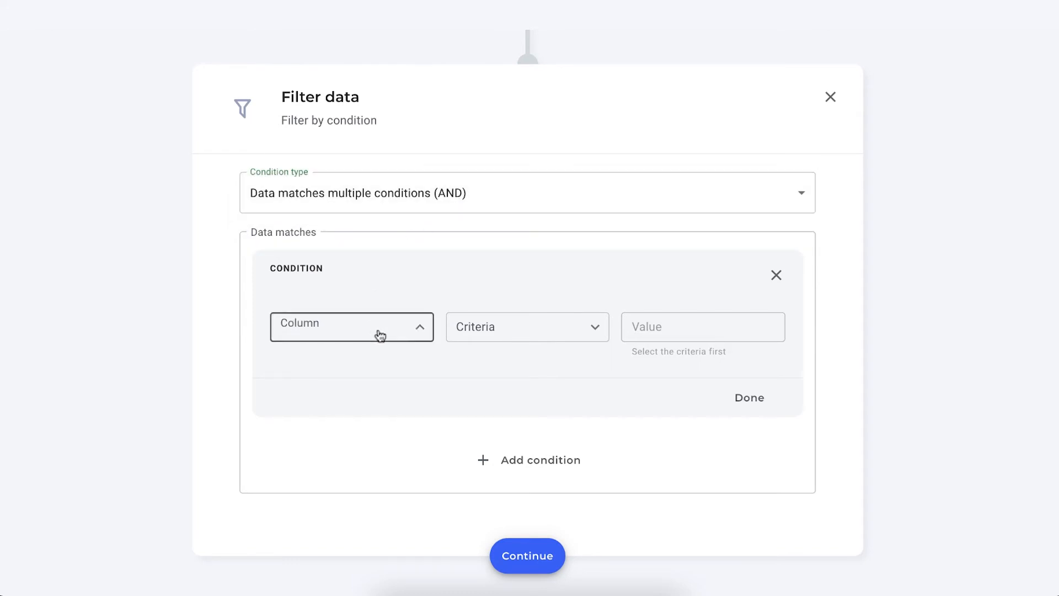
{"action": "left_click", "coordinate": [352, 326]}
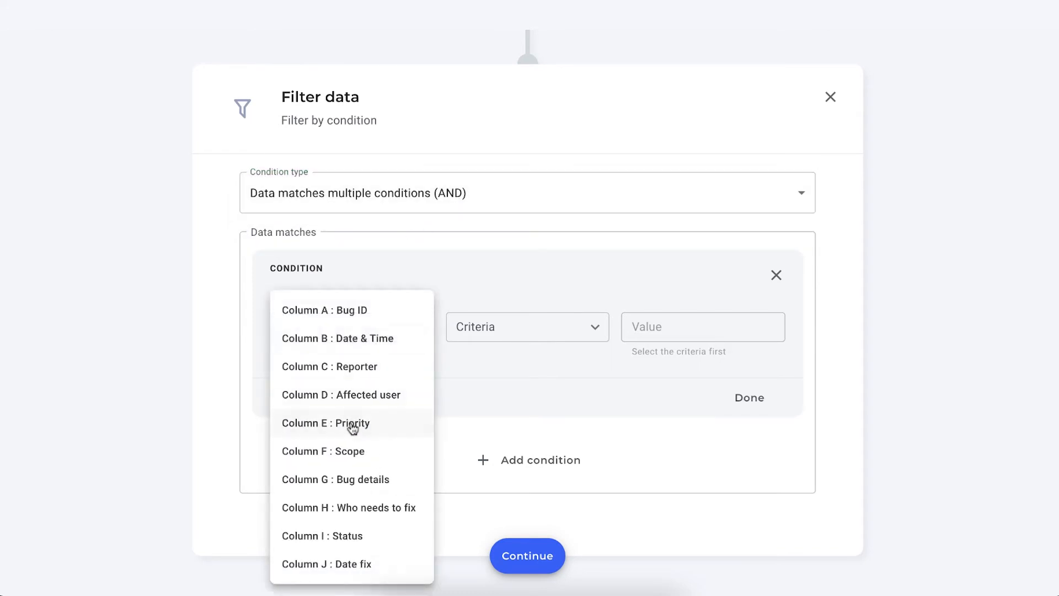
{"action": "left_click", "coordinate": [325, 423]}
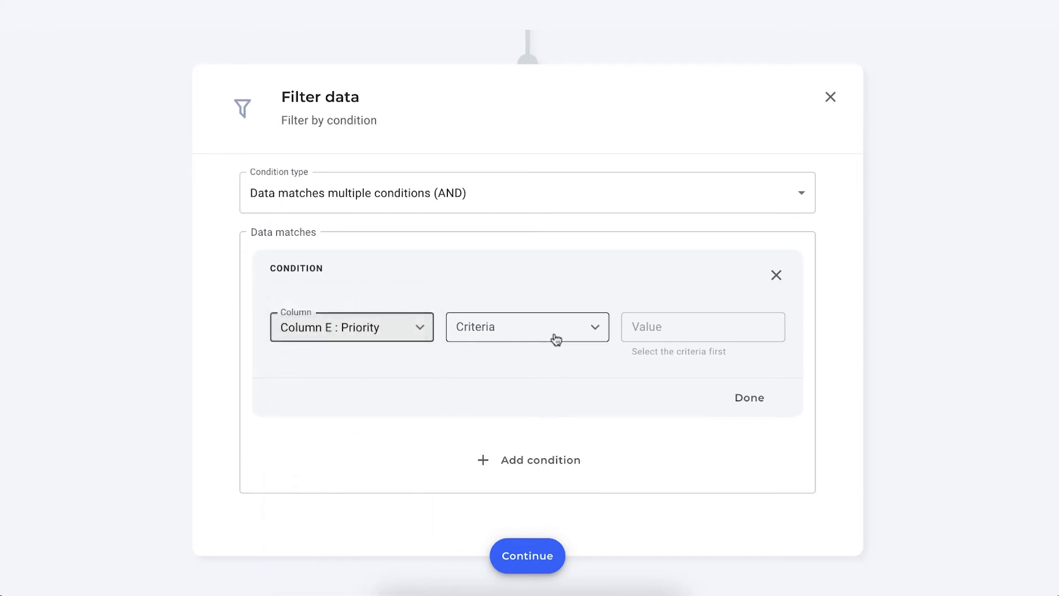
{"action": "left_click", "coordinate": [527, 327]}
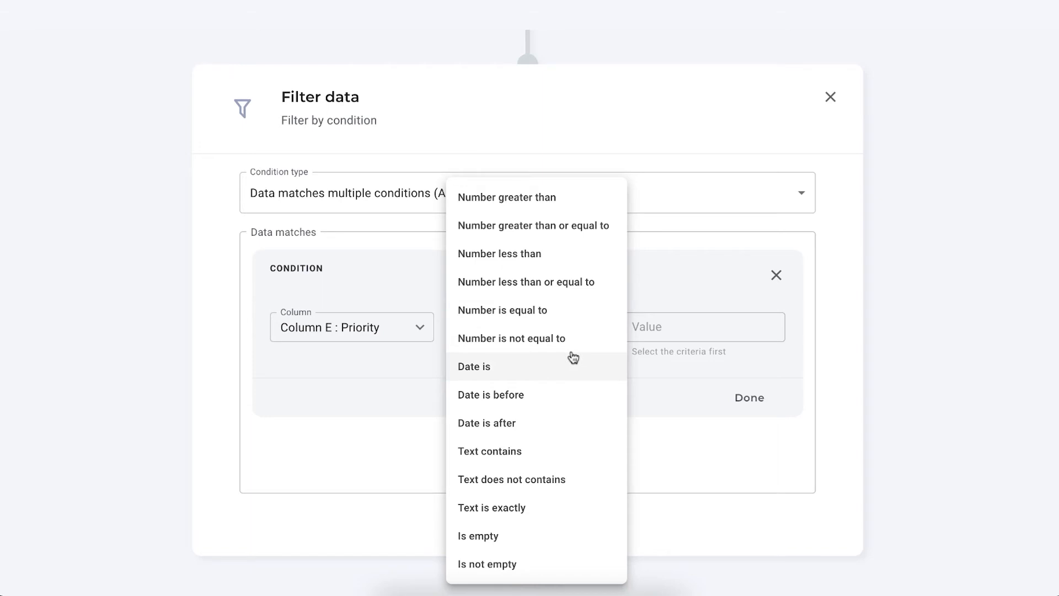
{"action": "left_click", "coordinate": [492, 507]}
{"action": "type", "text": "HIGH"}
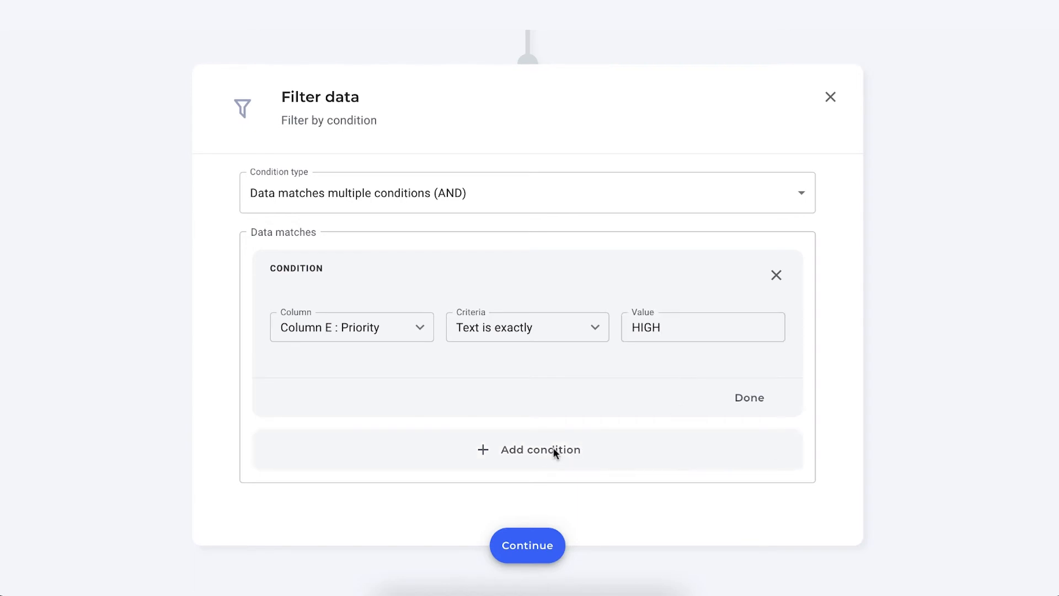
Step: Add a condition where Column H : Who needs to fix is exactly Dominic, and confirm the filter
{"action": "left_click", "coordinate": [540, 450]}
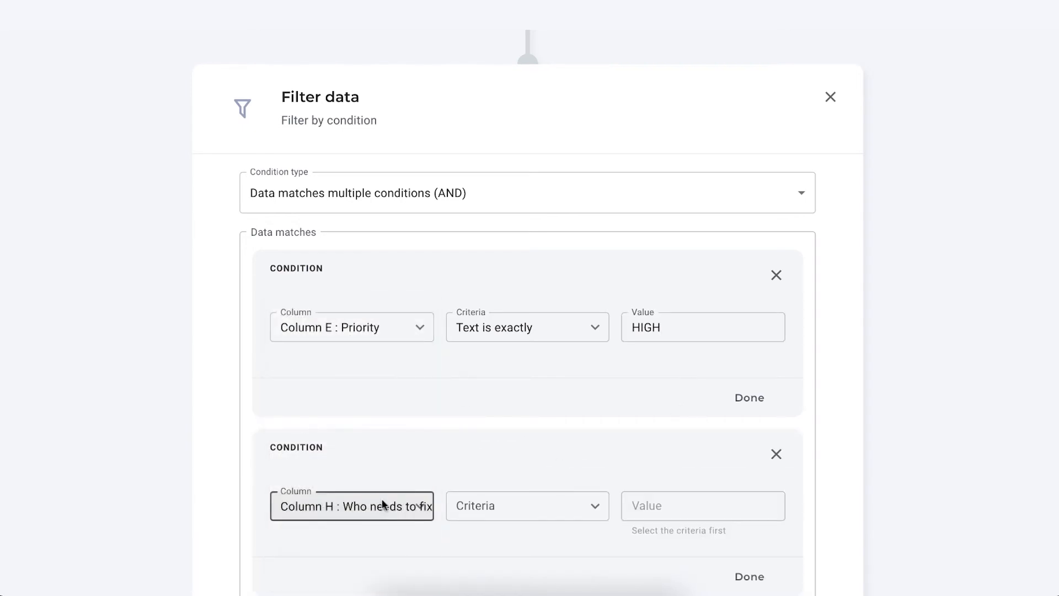
{"action": "left_click", "coordinate": [526, 505]}
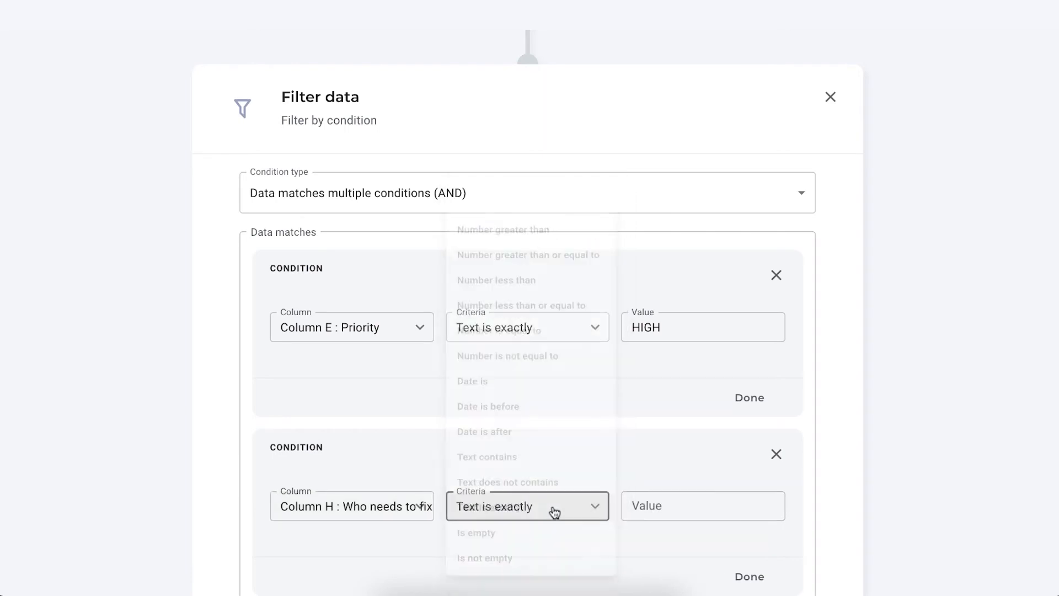
{"action": "type", "text": "Dominic"}
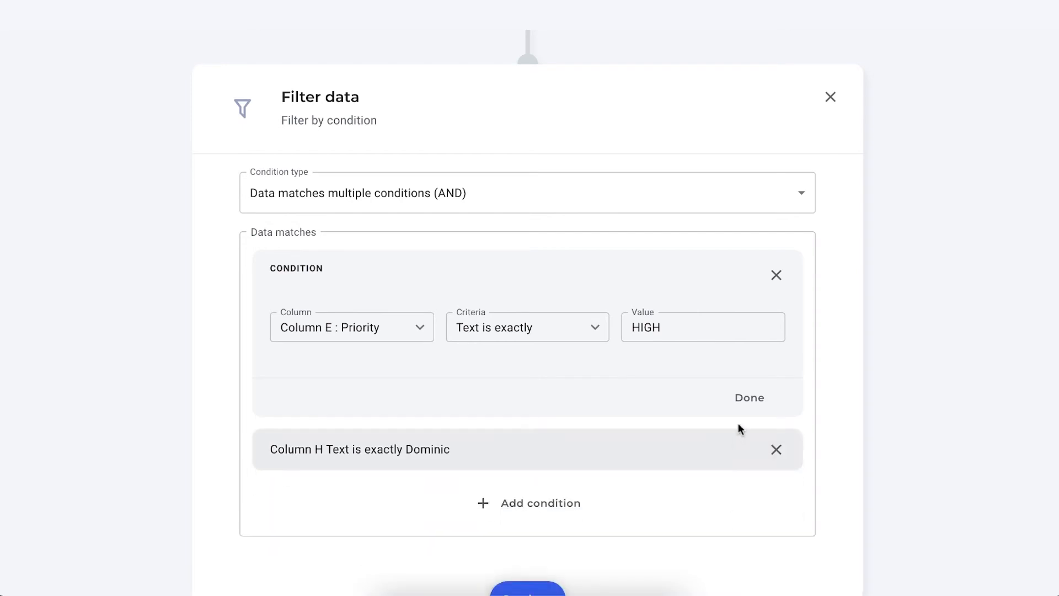
{"action": "left_click", "coordinate": [749, 398]}
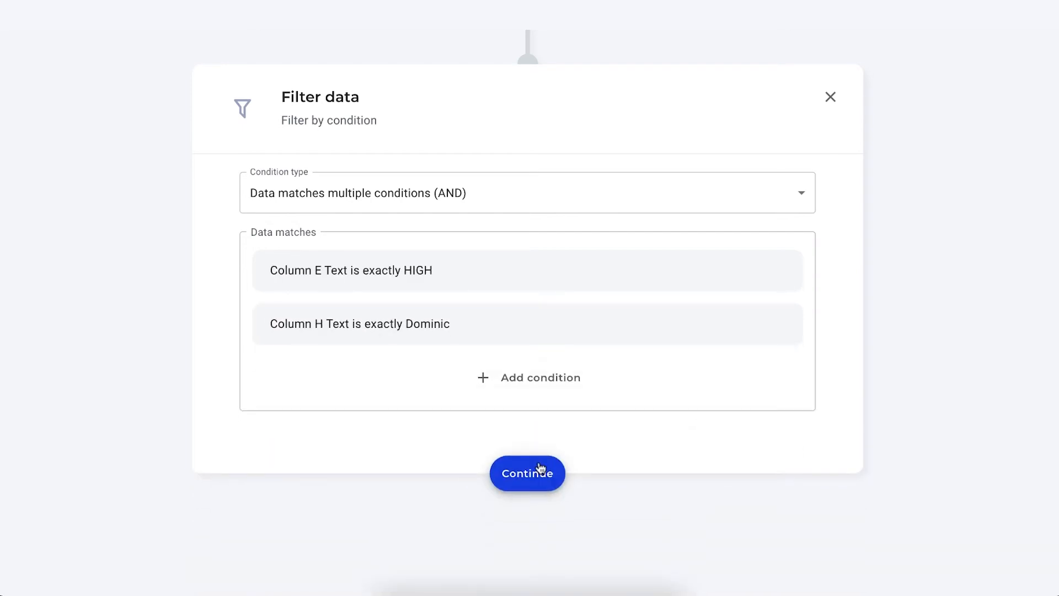
{"action": "left_click", "coordinate": [527, 473]}
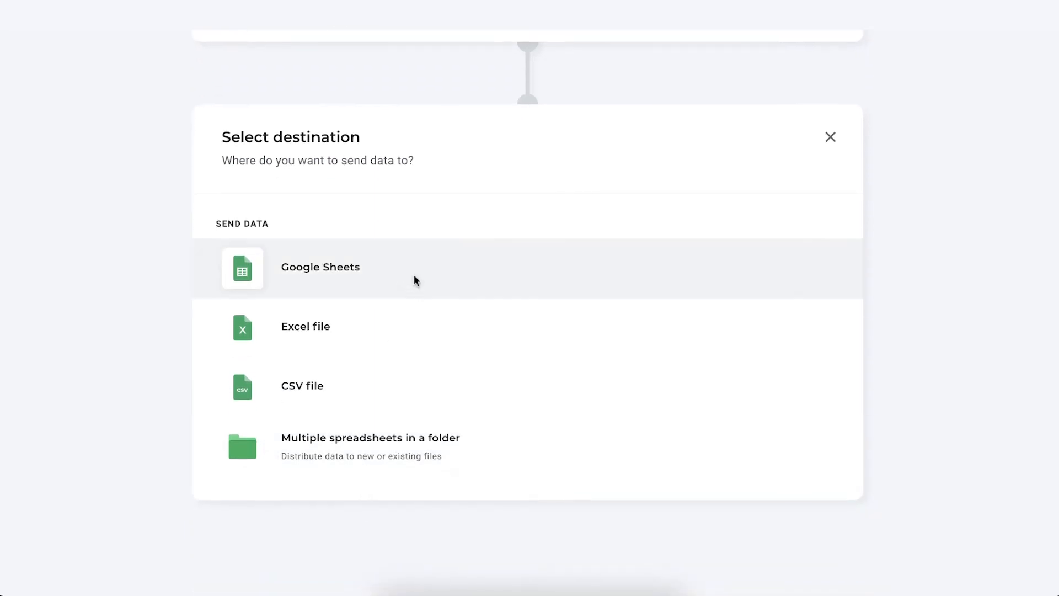
Step: Create a new Google Sheets file 'Bugs Dominic' with tab 'Sheetgo_High priority' as destination
{"action": "left_click", "coordinate": [320, 265]}
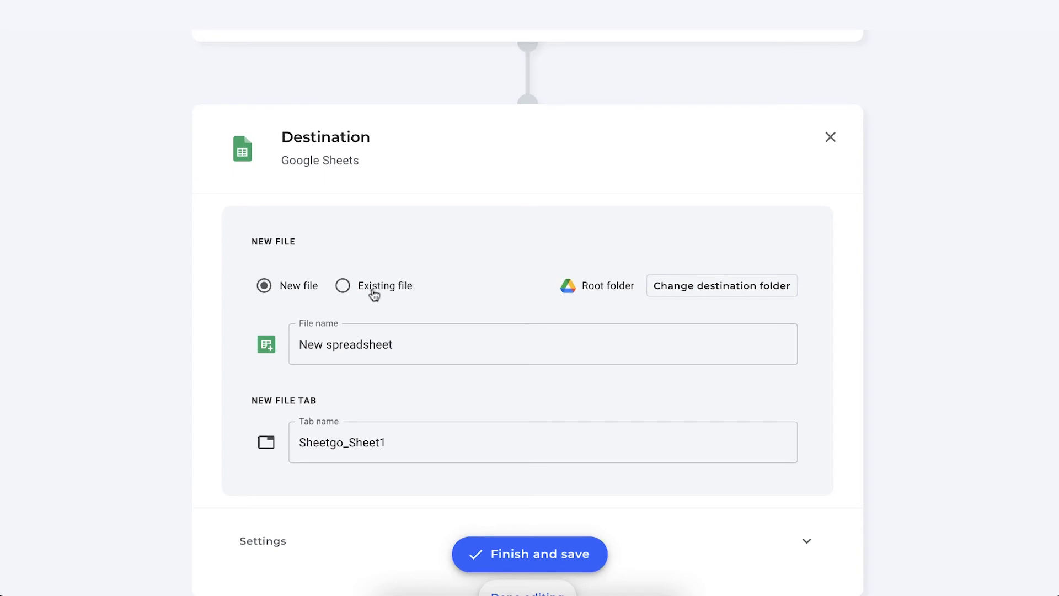
{"action": "mouse_move", "coordinate": [507, 304]}
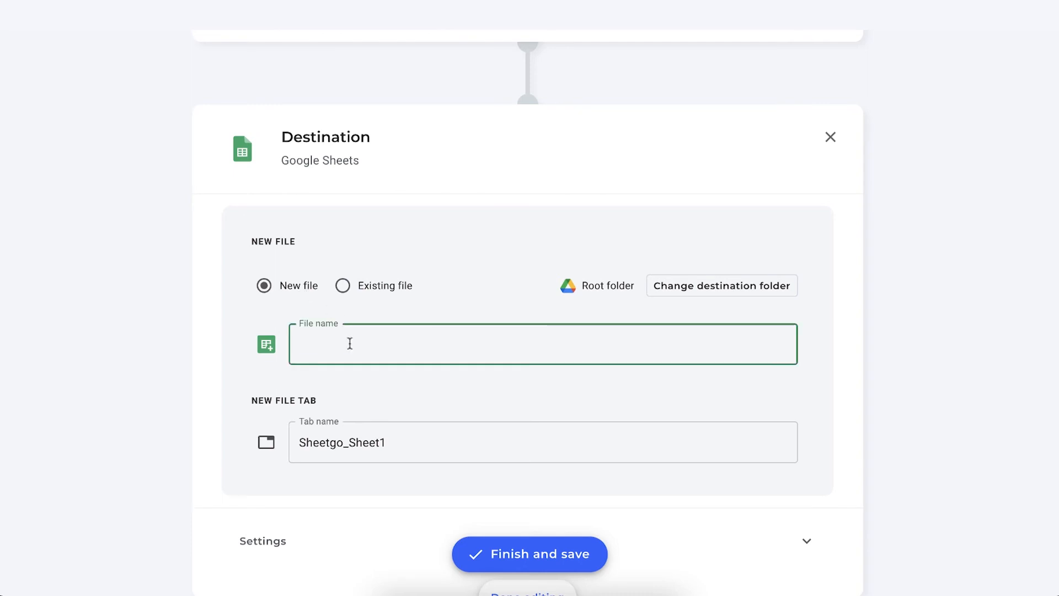
{"action": "type", "text": "Bugs D"}
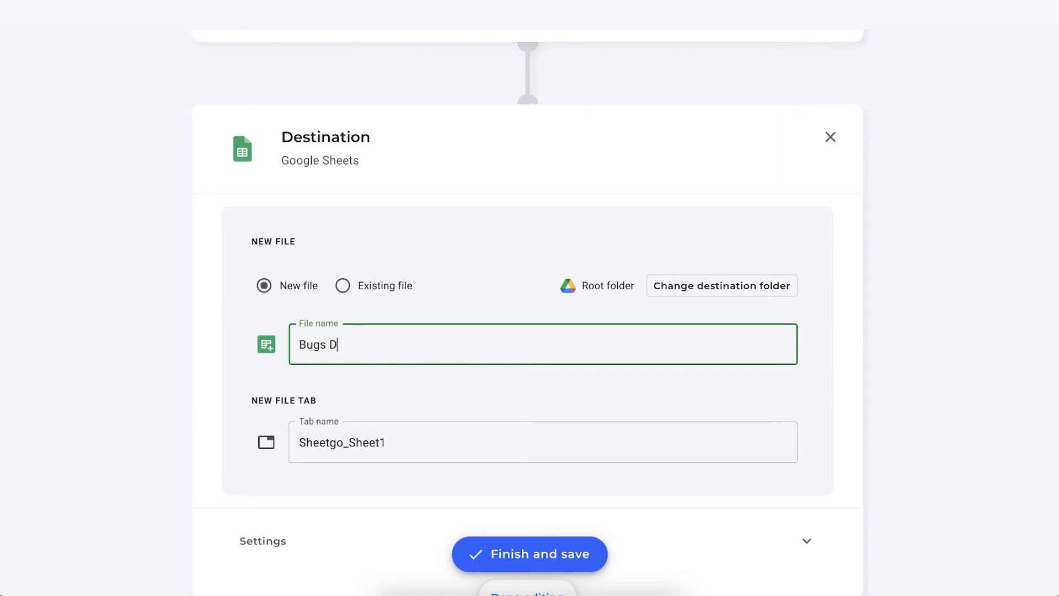
{"action": "type", "text": "ominic"}
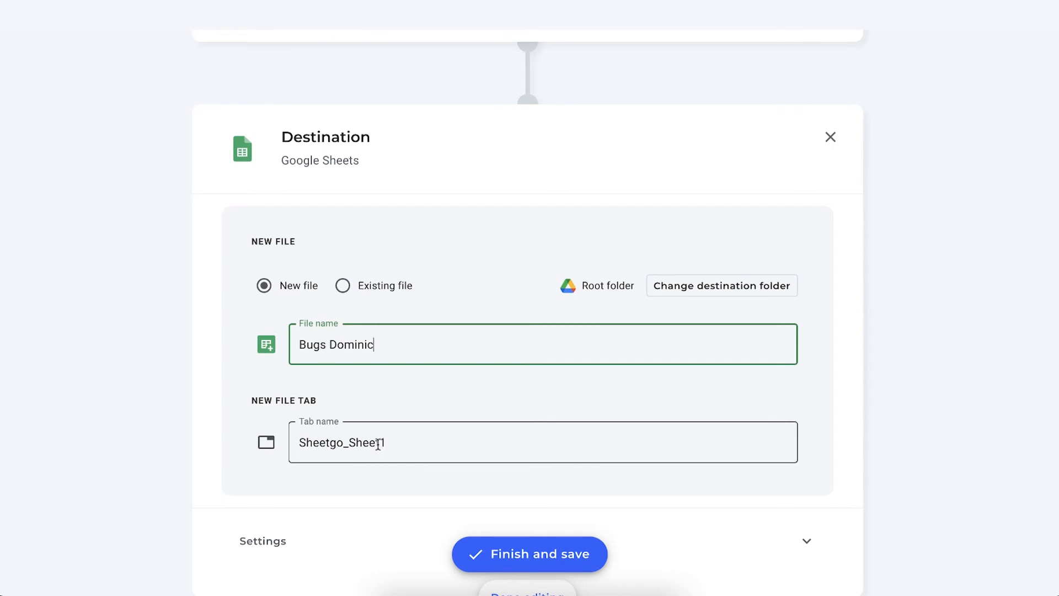
{"action": "double_click", "coordinate": [366, 442]}
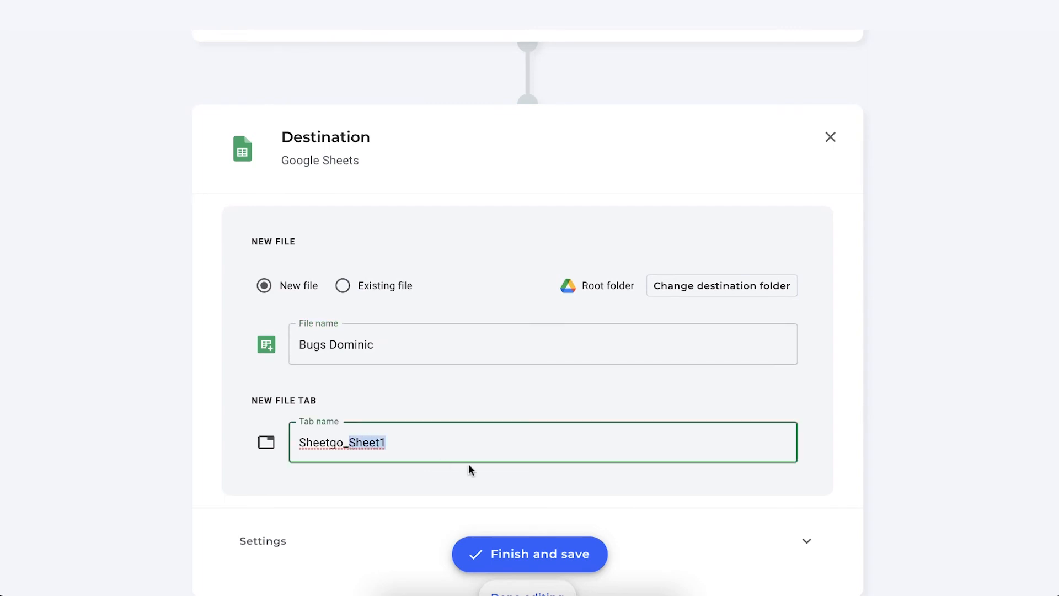
{"action": "type", "text": "Sheetgo_High"}
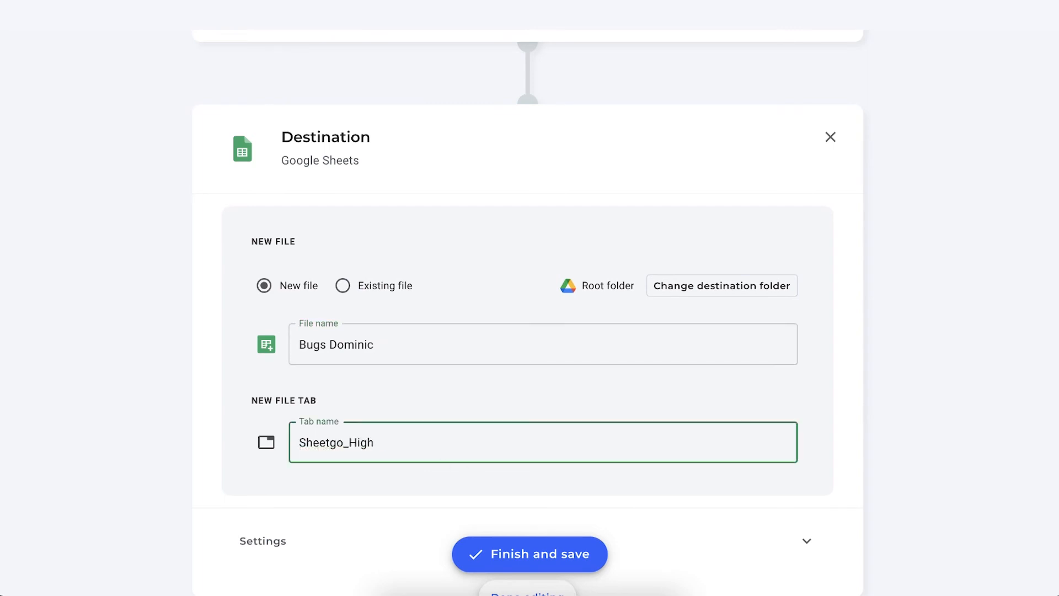
{"action": "type", "text": "priority"}
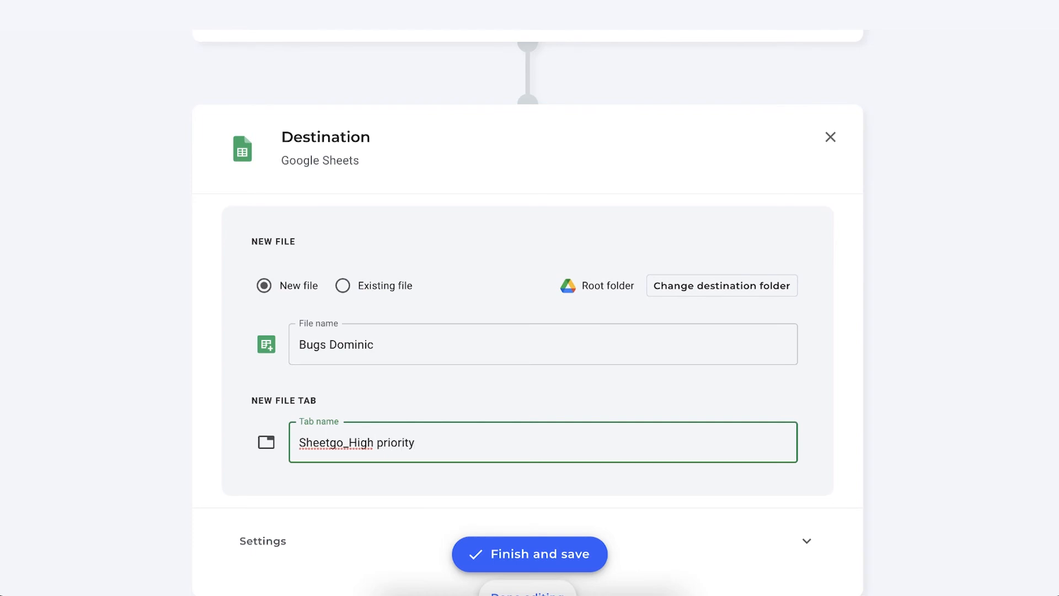
{"action": "mouse_move", "coordinate": [590, 527]}
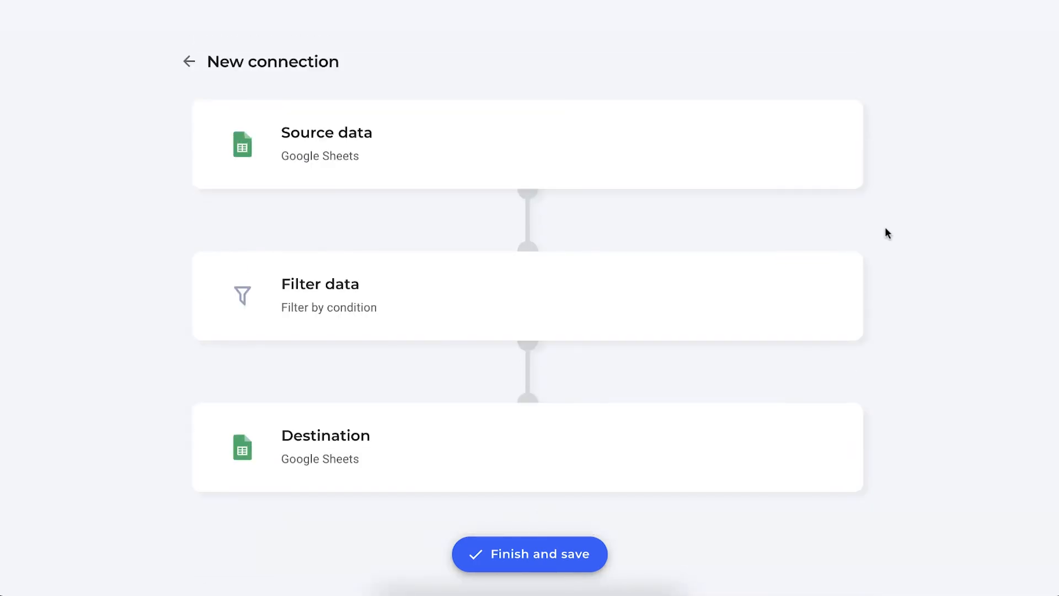
{"action": "mouse_move", "coordinate": [861, 160]}
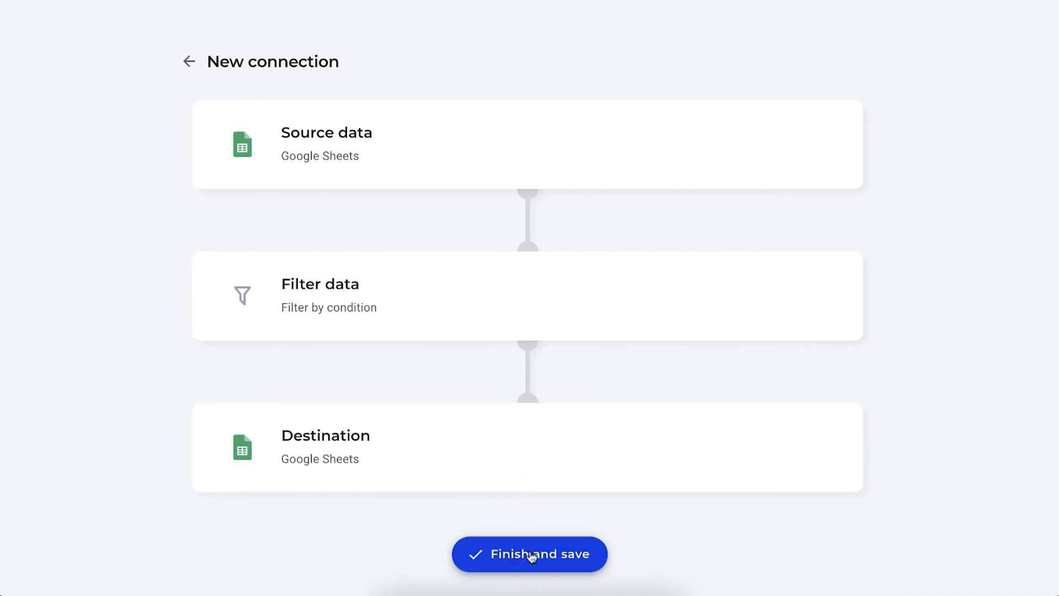
Step: Finish and save the connection to generate the Bugs Dominic spreadsheet
{"action": "left_click", "coordinate": [529, 554]}
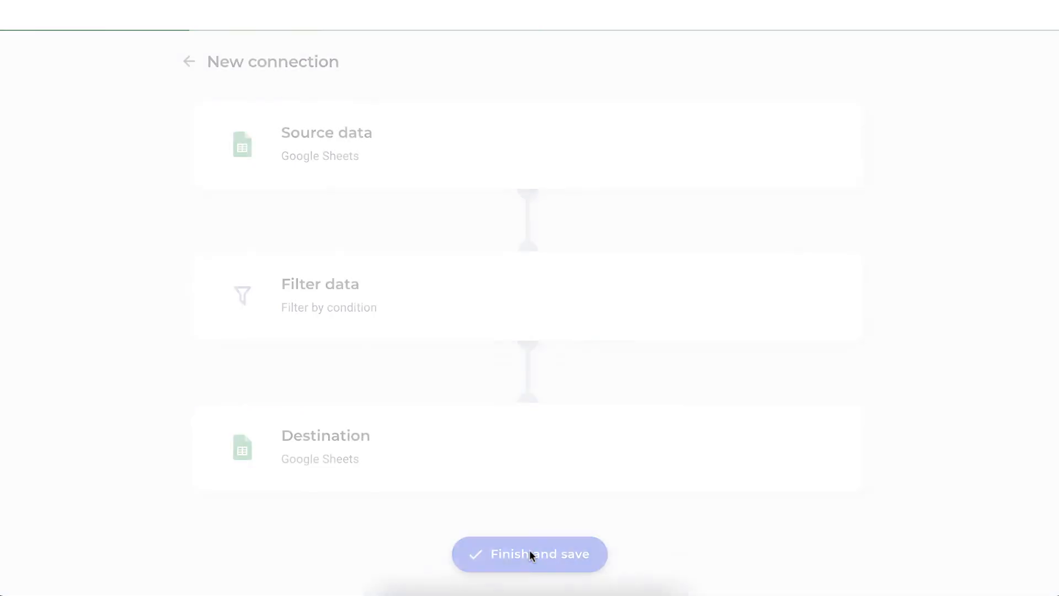
{"action": "left_click", "coordinate": [530, 554]}
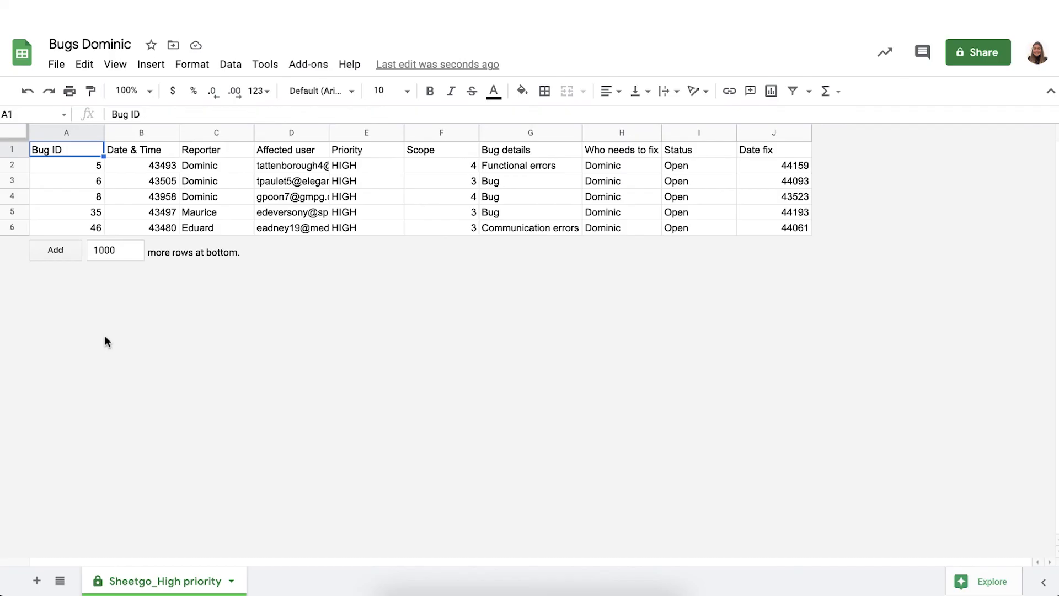
{"action": "mouse_move", "coordinate": [114, 64]}
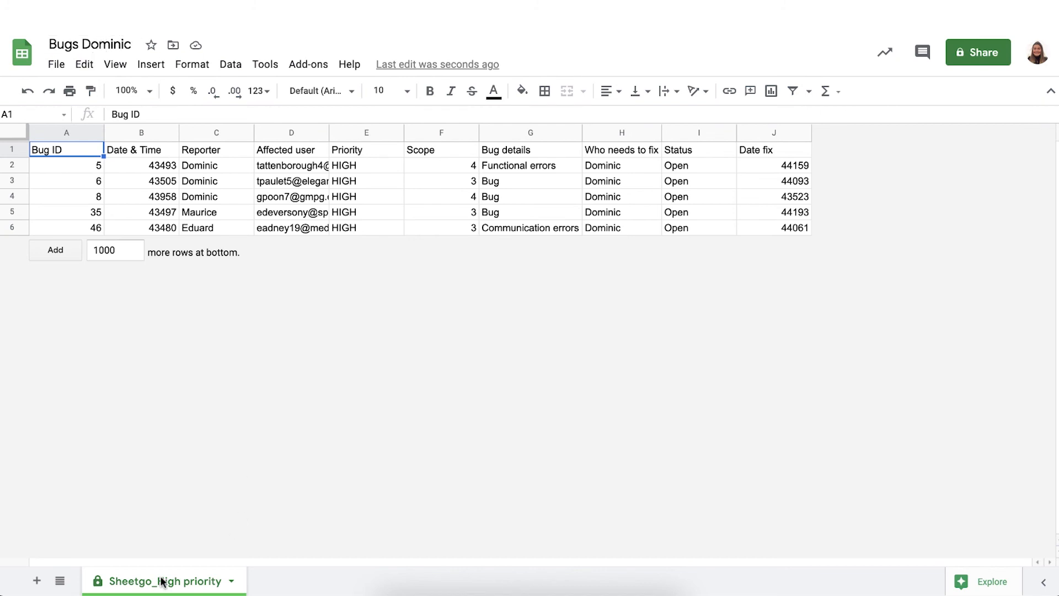
{"action": "mouse_move", "coordinate": [112, 188]}
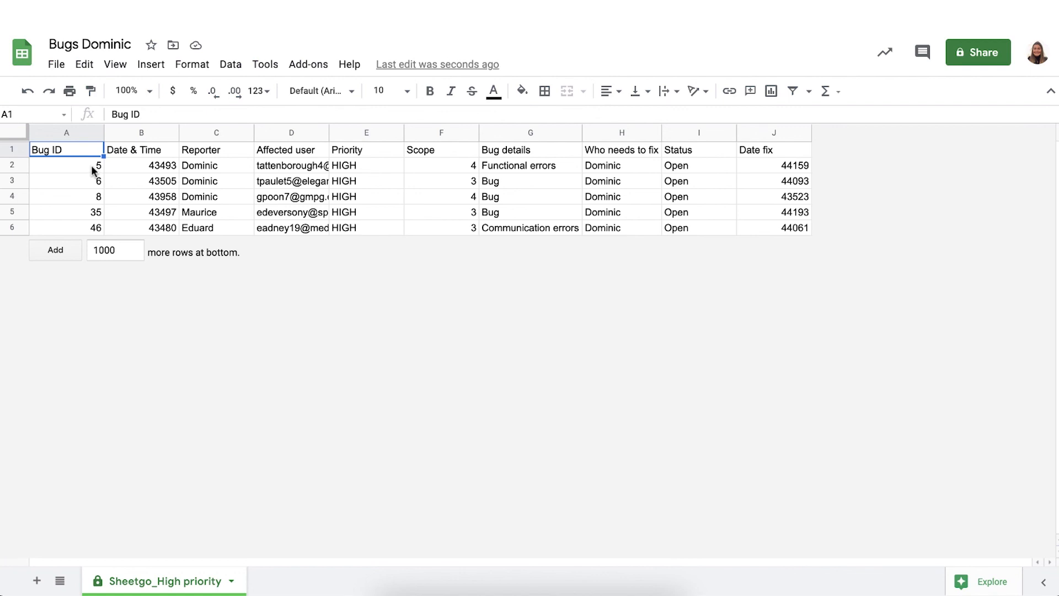
{"action": "mouse_move", "coordinate": [369, 159]}
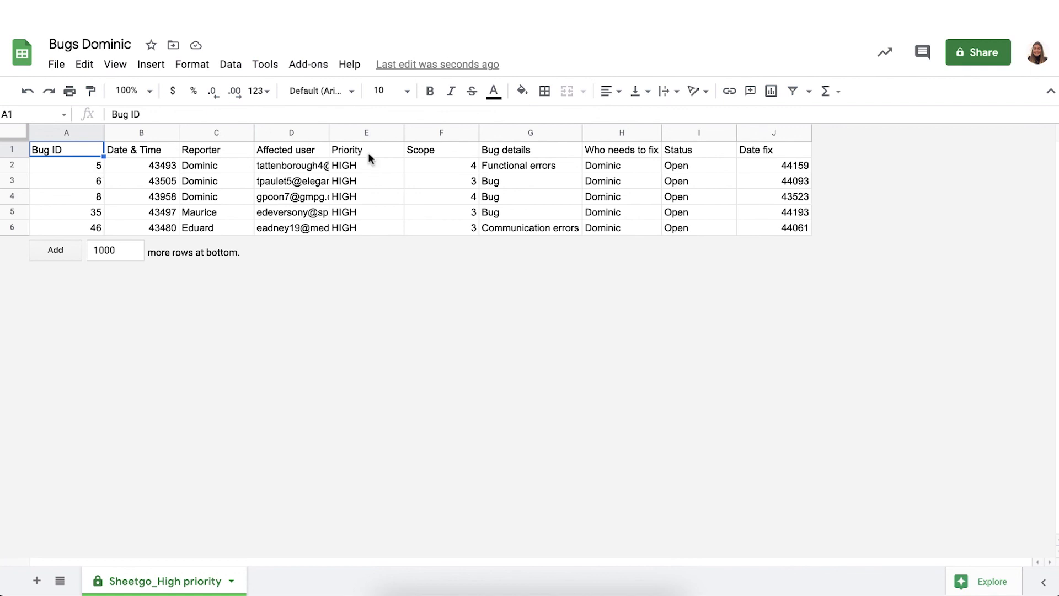
{"action": "left_click", "coordinate": [366, 132]}
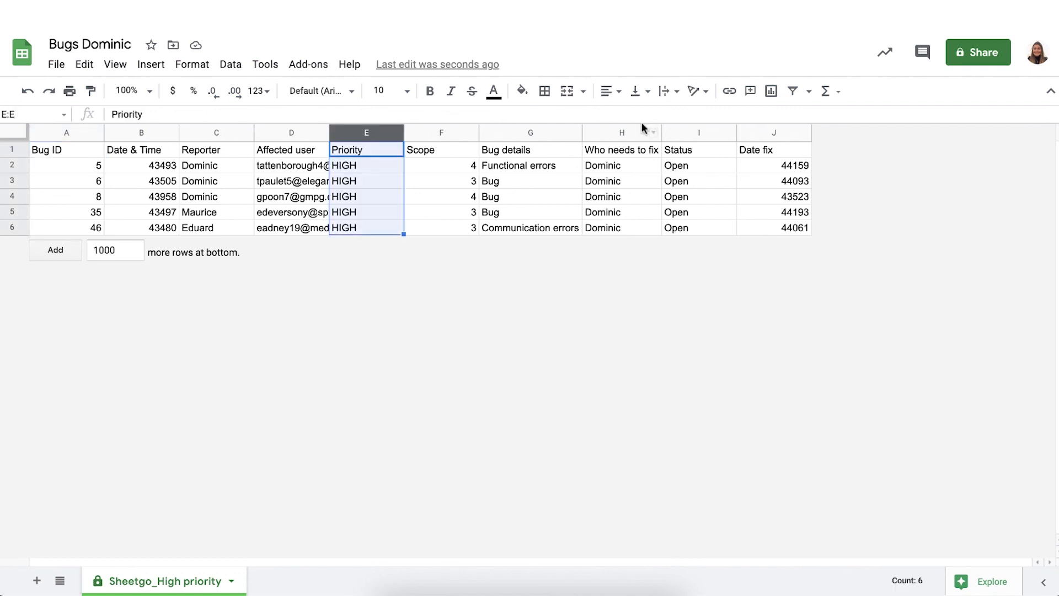
{"action": "left_click", "coordinate": [620, 132]}
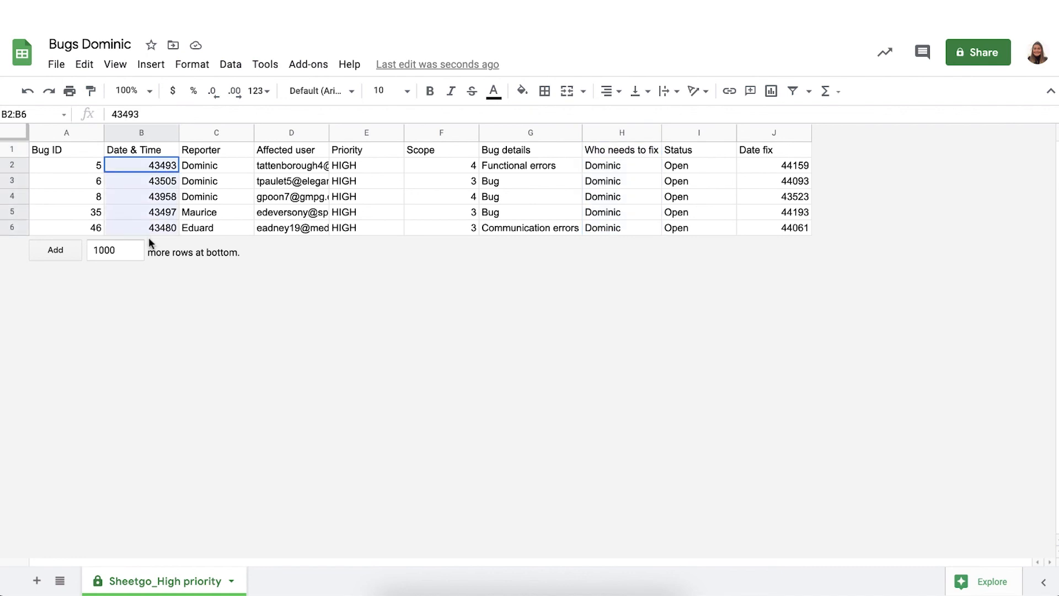
Step: Apply the Date number format to B2:B6 (Date & Time) and J2:J6 (Date fix)
{"action": "left_click", "coordinate": [258, 91]}
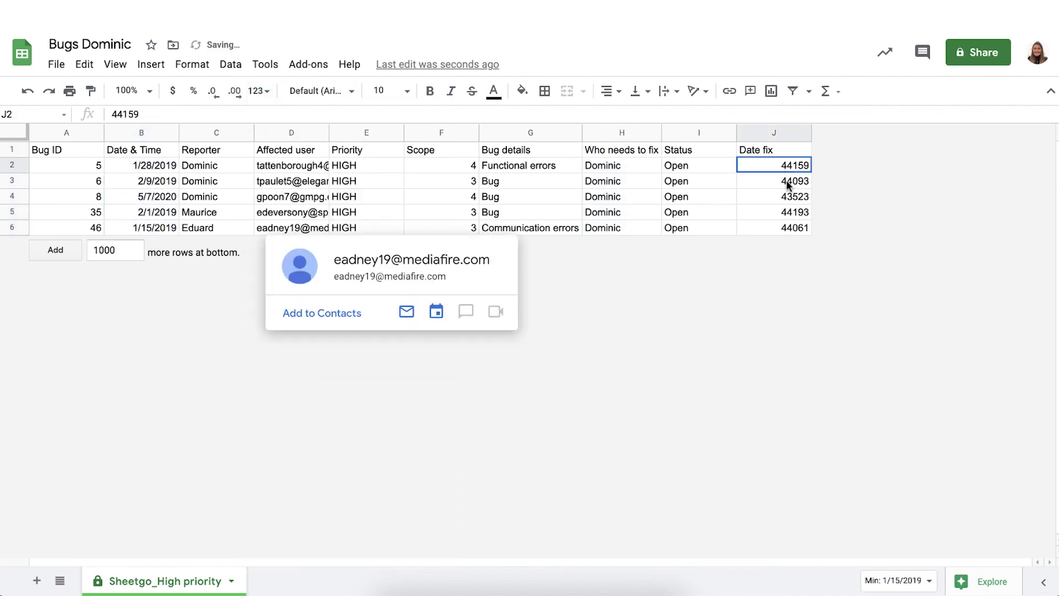
{"action": "left_click", "coordinate": [255, 91]}
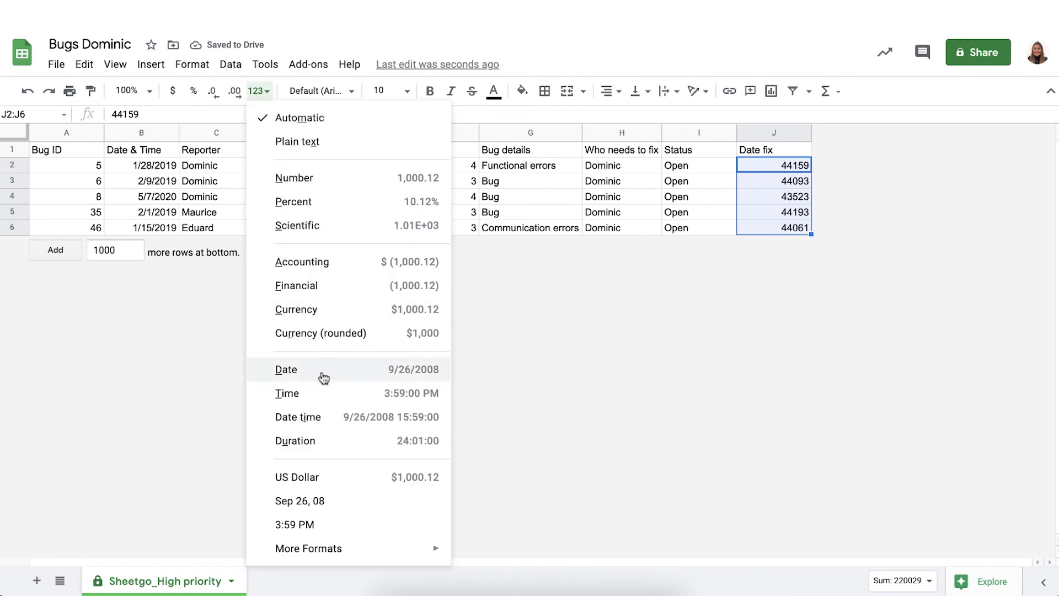
{"action": "left_click", "coordinate": [287, 369]}
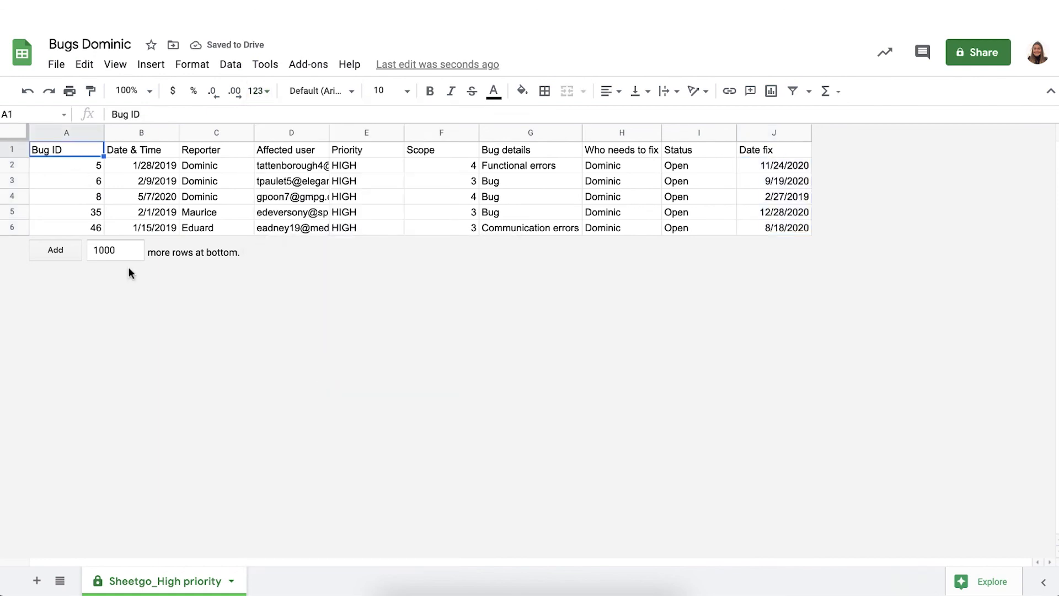